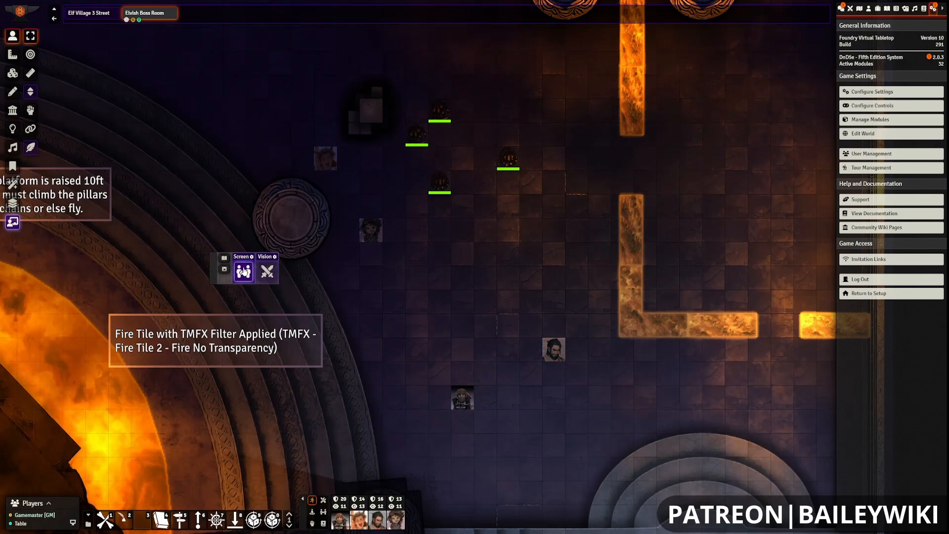
Step: Show the Actors Directory with the Party's Player Characters folder expanded
left_click(243, 270)
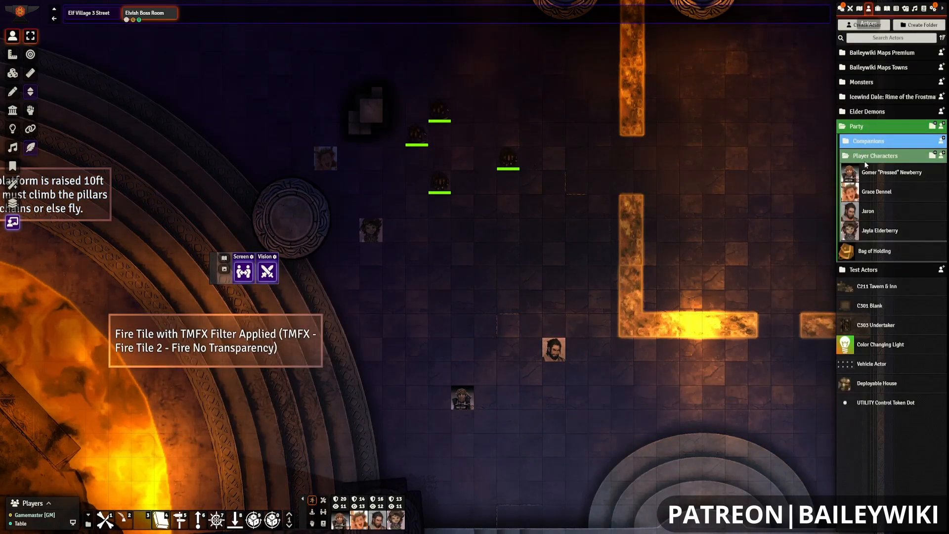
Step: Give the Table user Owner permission on Gomer "Pressed" Newberry and save
right_click(890, 172)
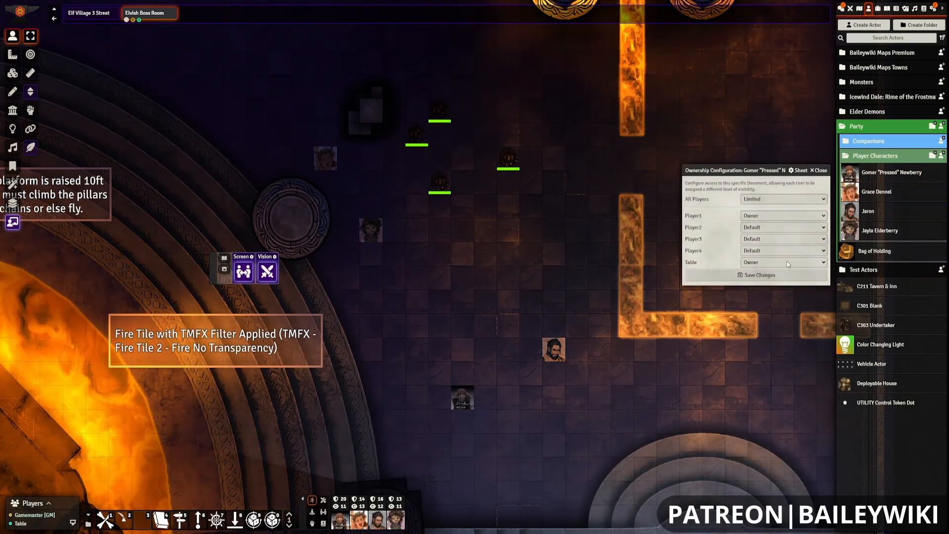
left_click(817, 170)
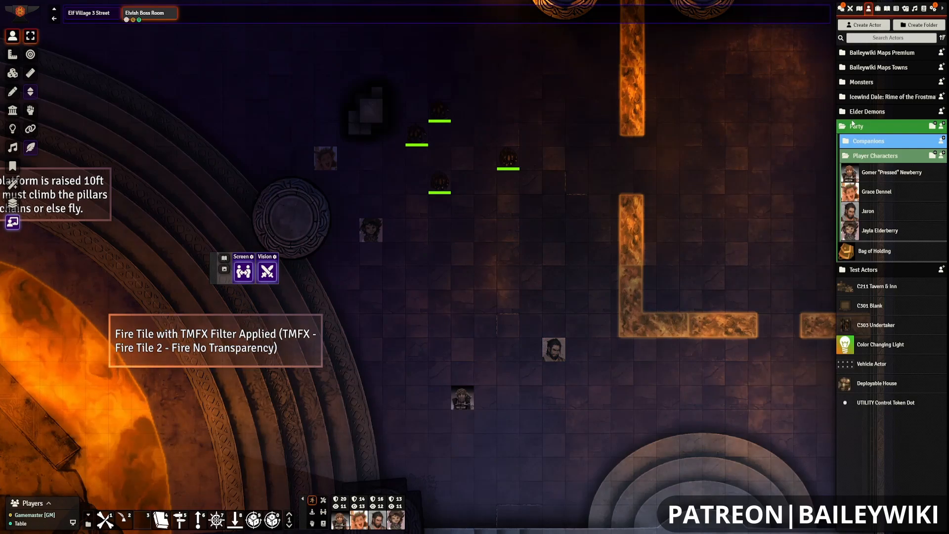
left_click(855, 126)
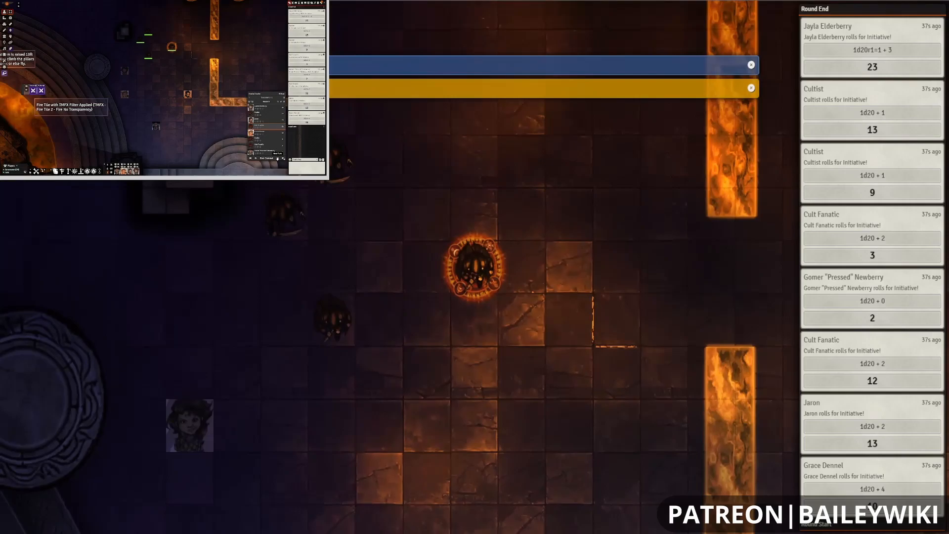
Step: Switch to the Table user's window showing the common display and initiative chat
left_click(750, 88)
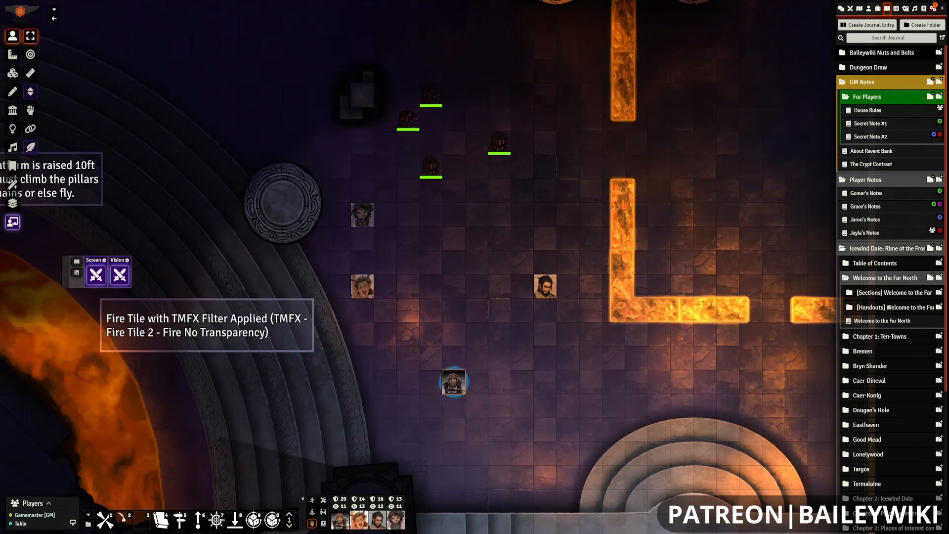
Step: Tick Table as the common display user in Monk's Common Display, then review its options
left_click(941, 8)
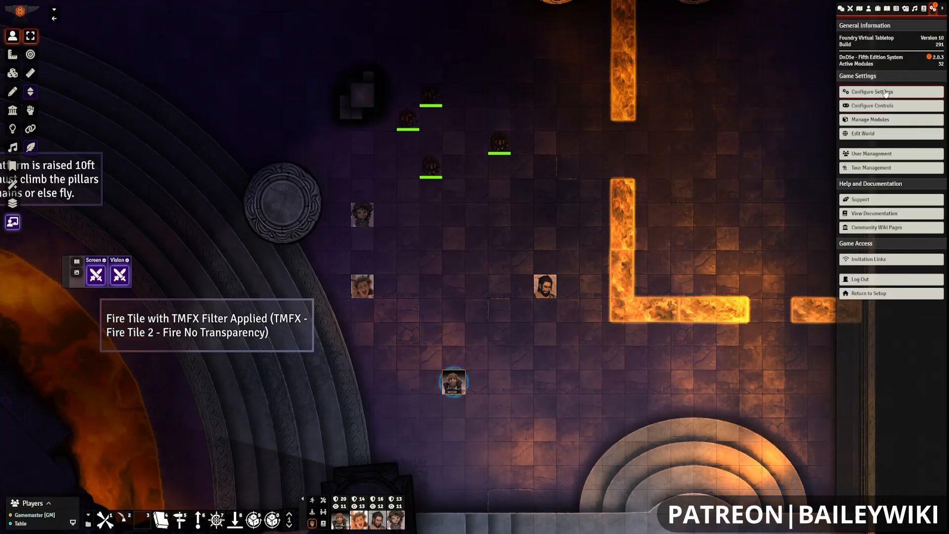
left_click(871, 92)
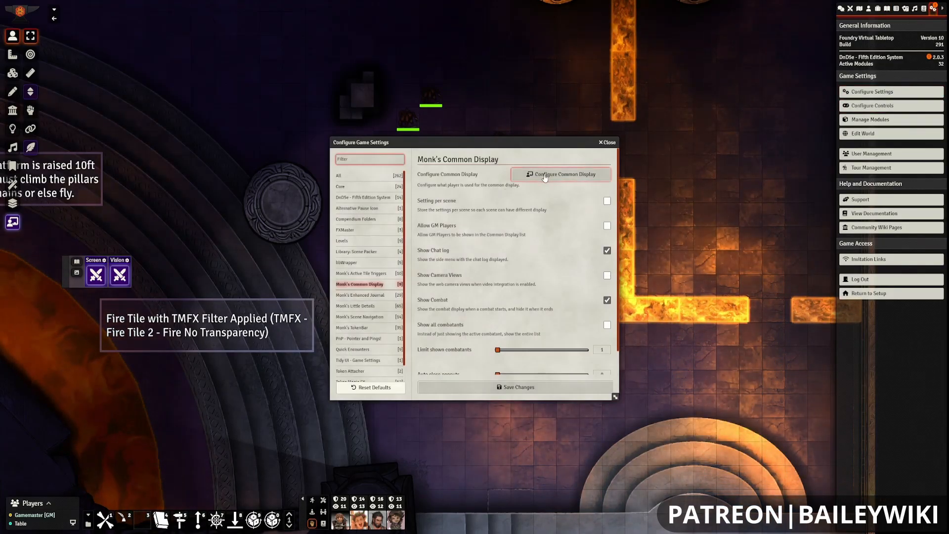
left_click(560, 175)
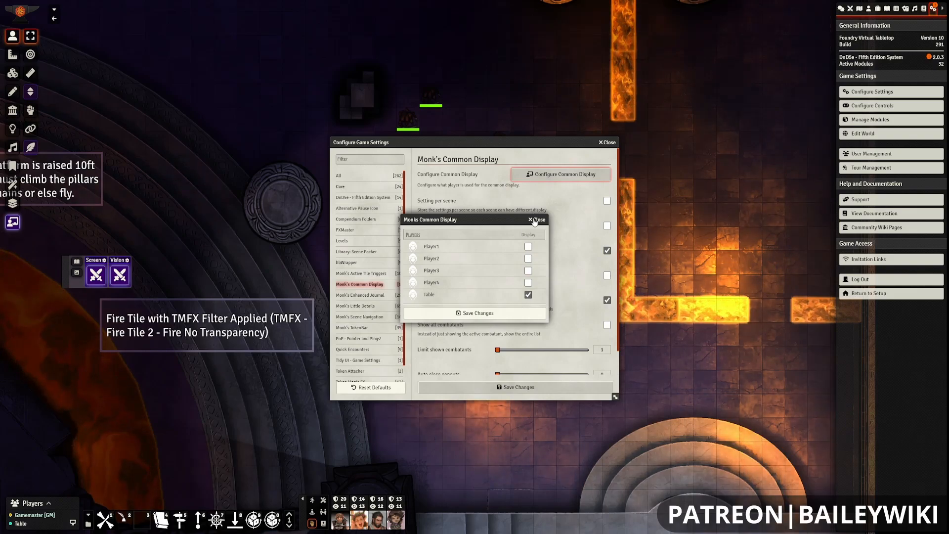
left_click(536, 219)
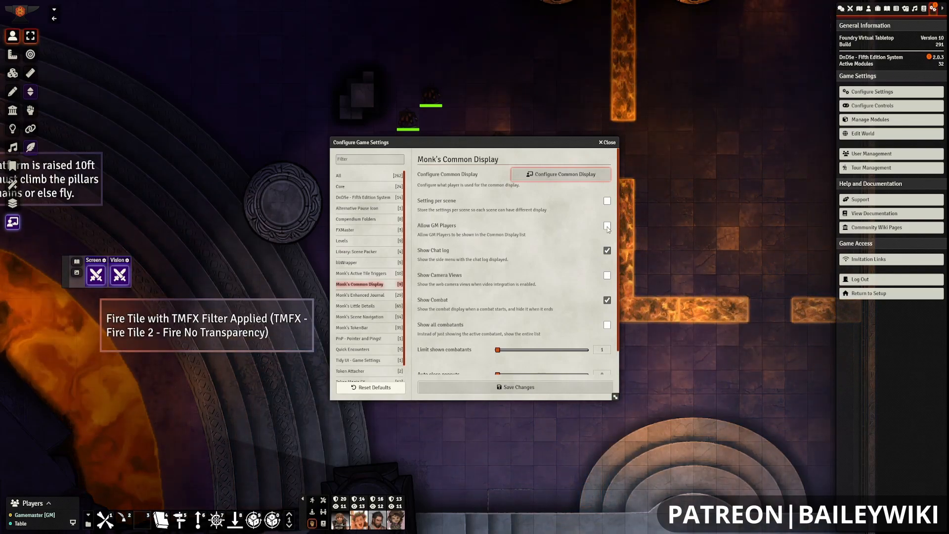
left_click(607, 226)
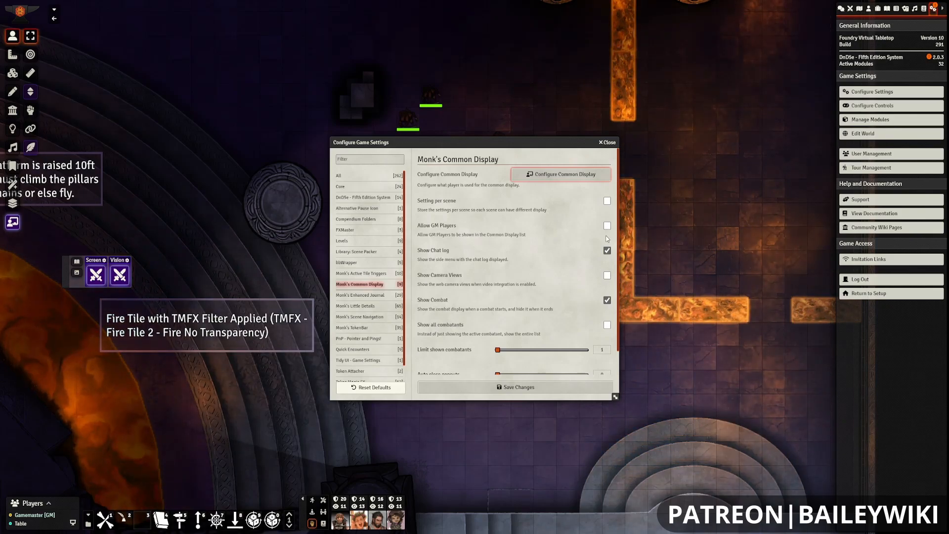
scroll("down", 3)
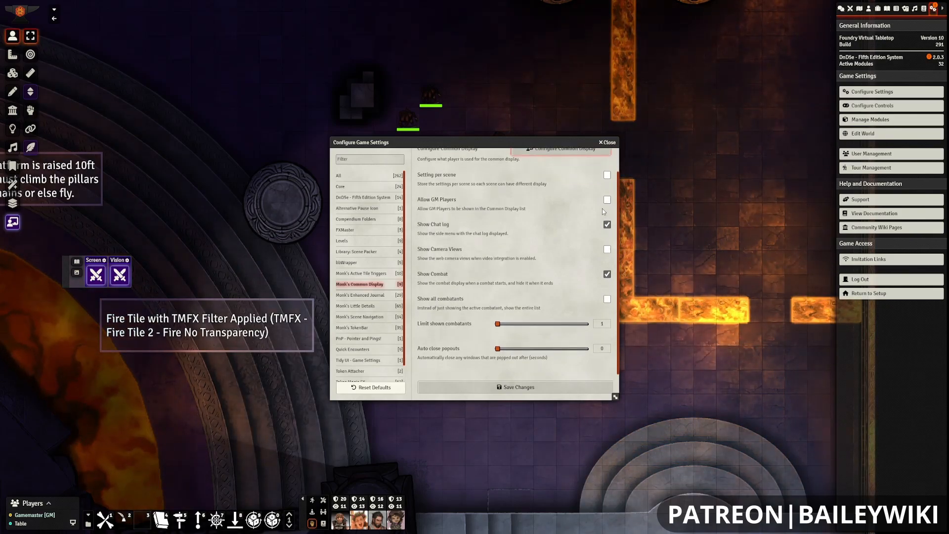
mouse_move(595, 218)
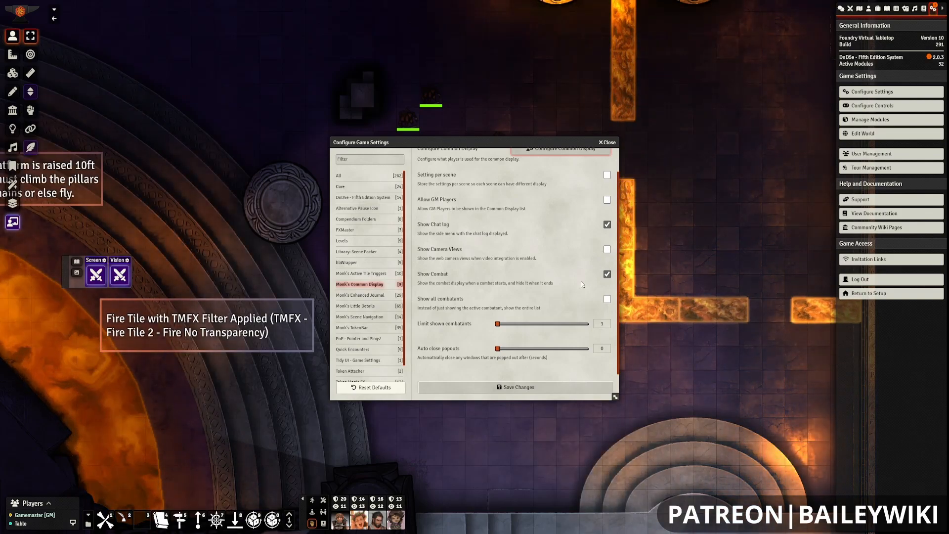
mouse_move(477, 311)
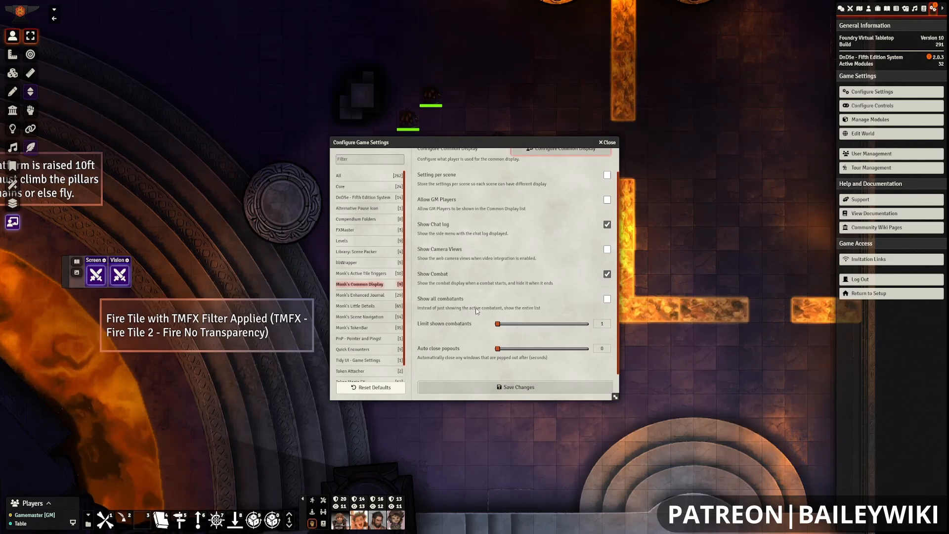
mouse_move(467, 354)
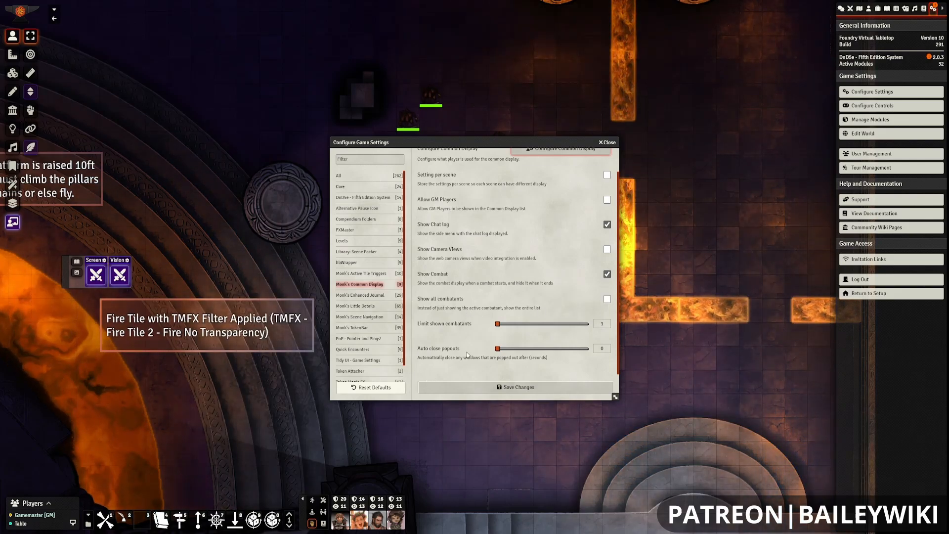
mouse_move(565, 369)
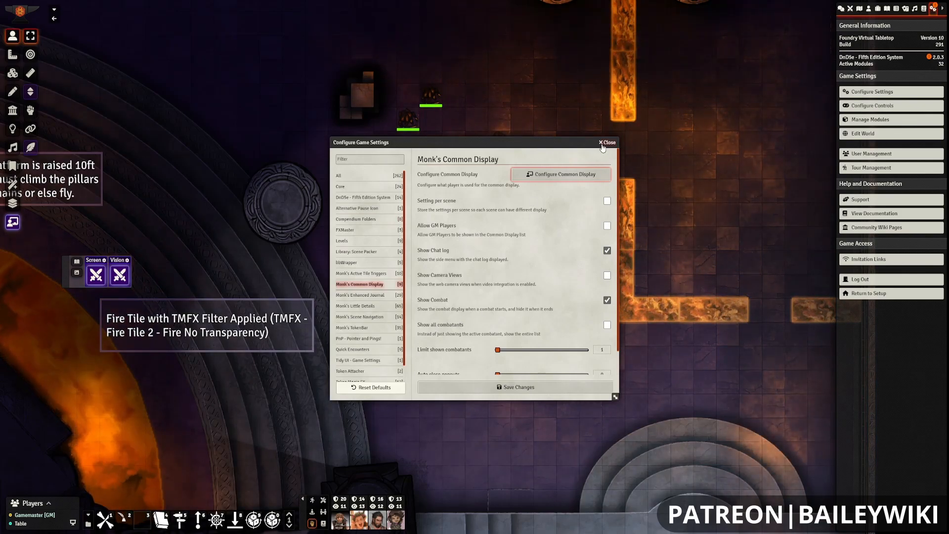
Step: Save User Management with Table as a Player and return to the world
left_click(607, 142)
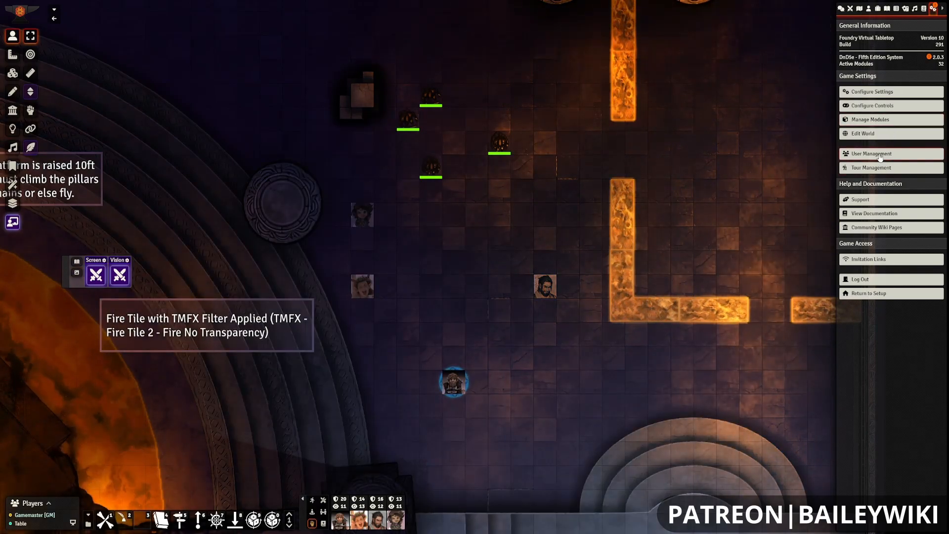
left_click(870, 153)
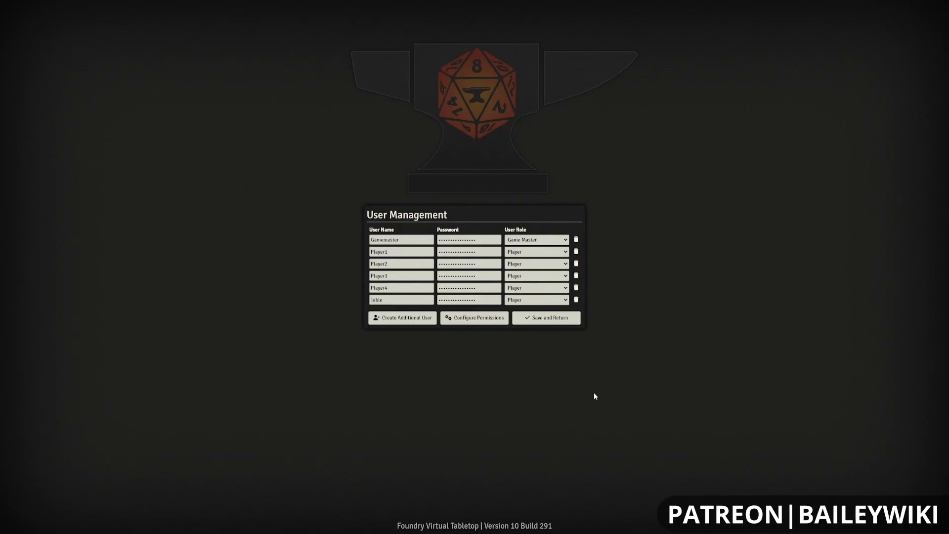
mouse_move(546, 318)
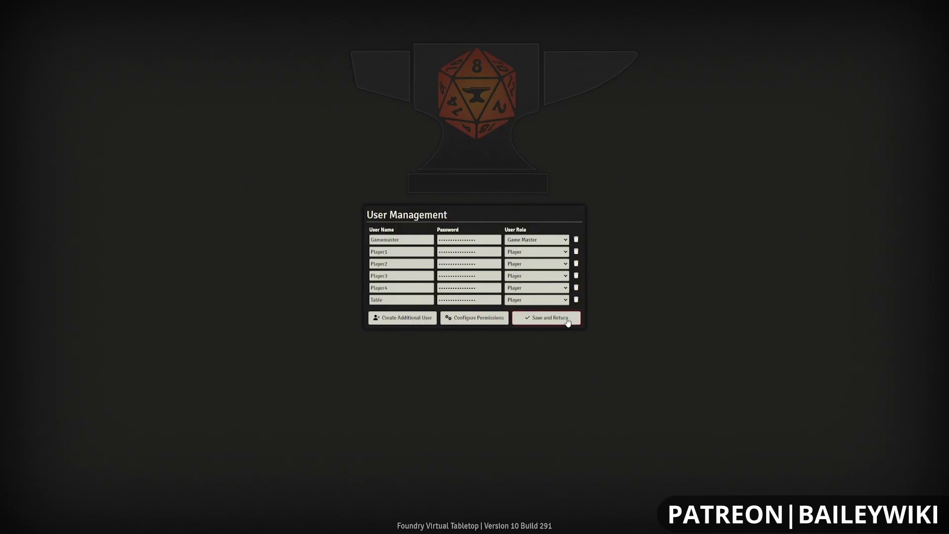
left_click(545, 317)
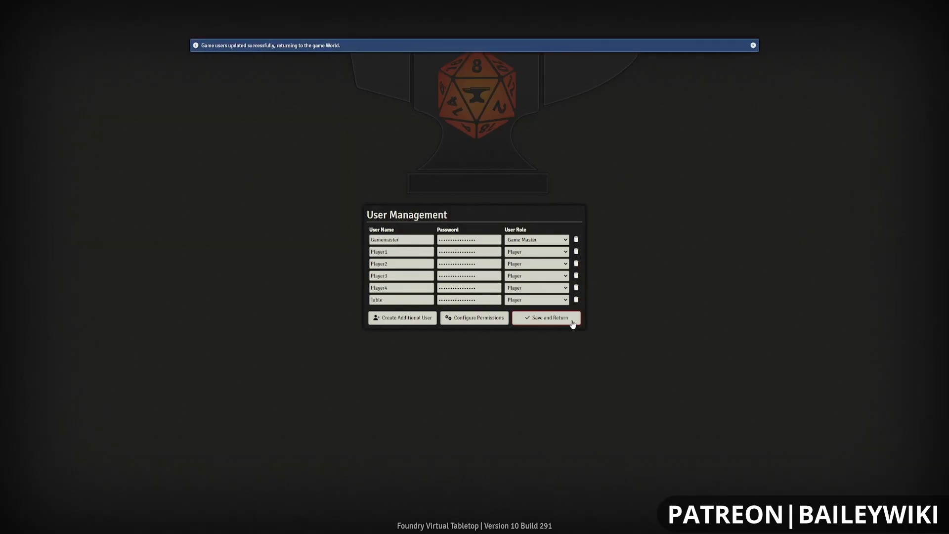
left_click(545, 317)
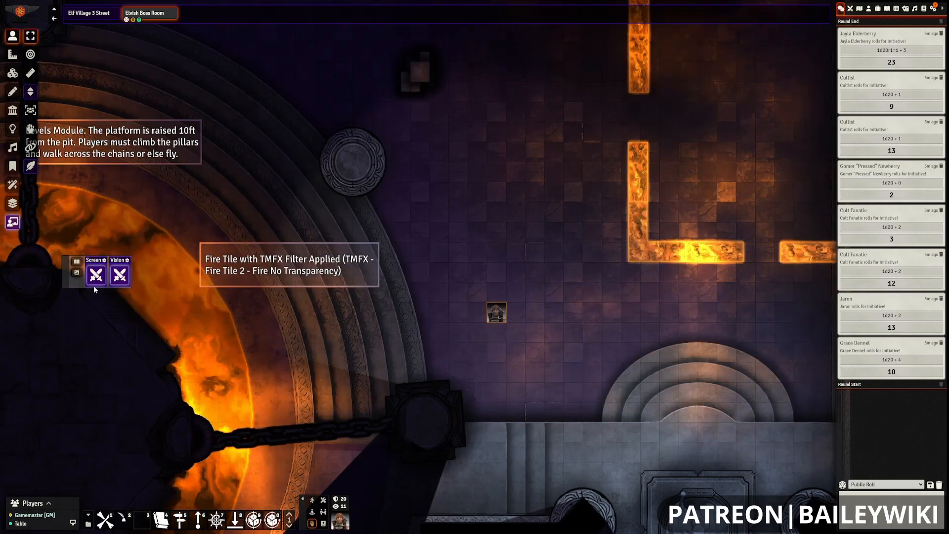
Step: Set the Common Display toolbar to follow the token's screen and use token vision
left_click(119, 275)
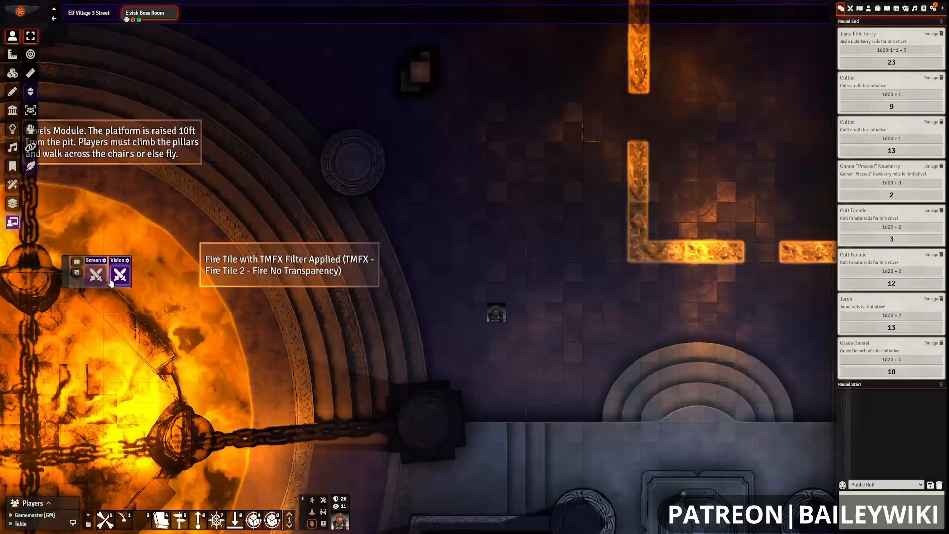
left_click(119, 275)
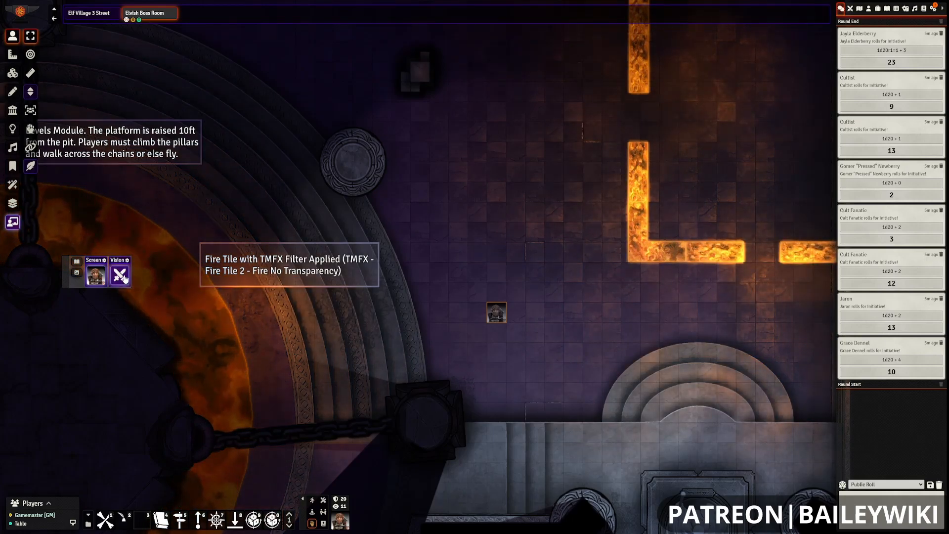
left_click(119, 274)
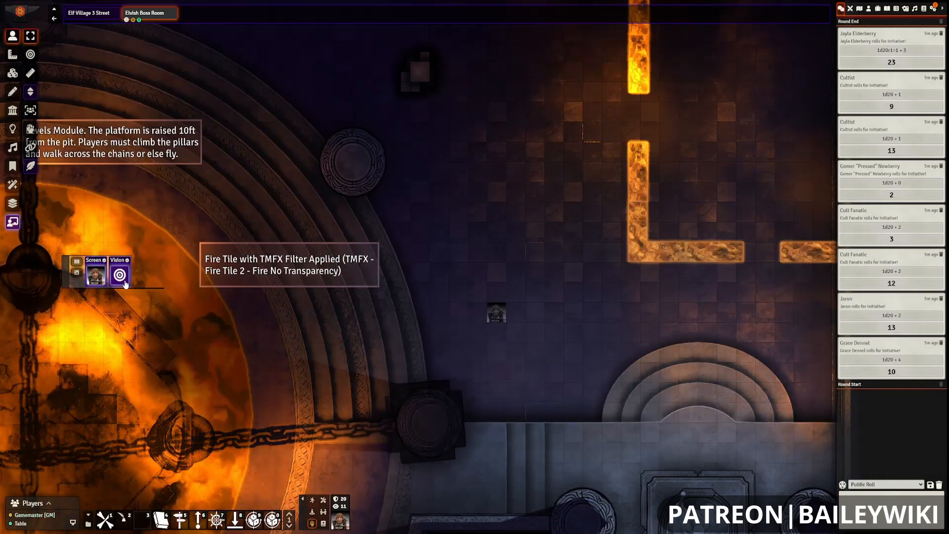
left_click(119, 275)
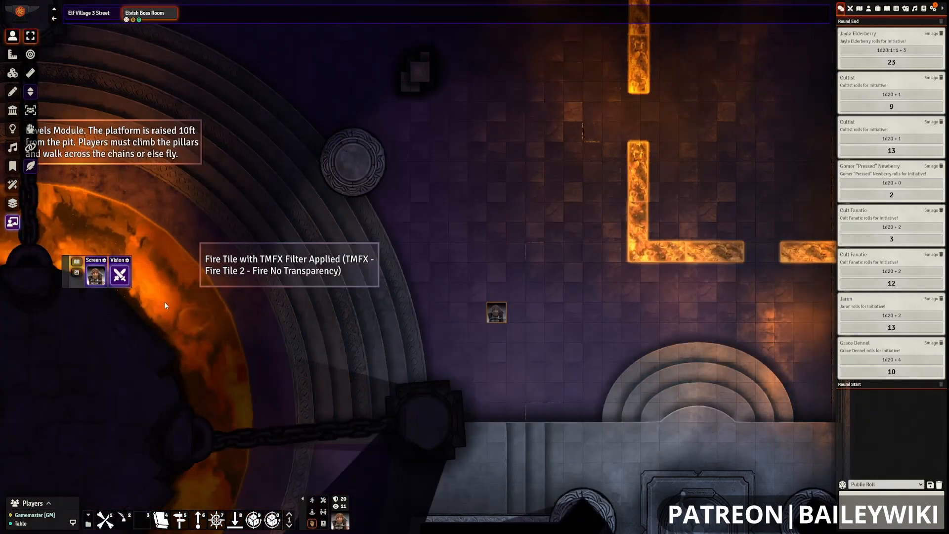
left_click(119, 274)
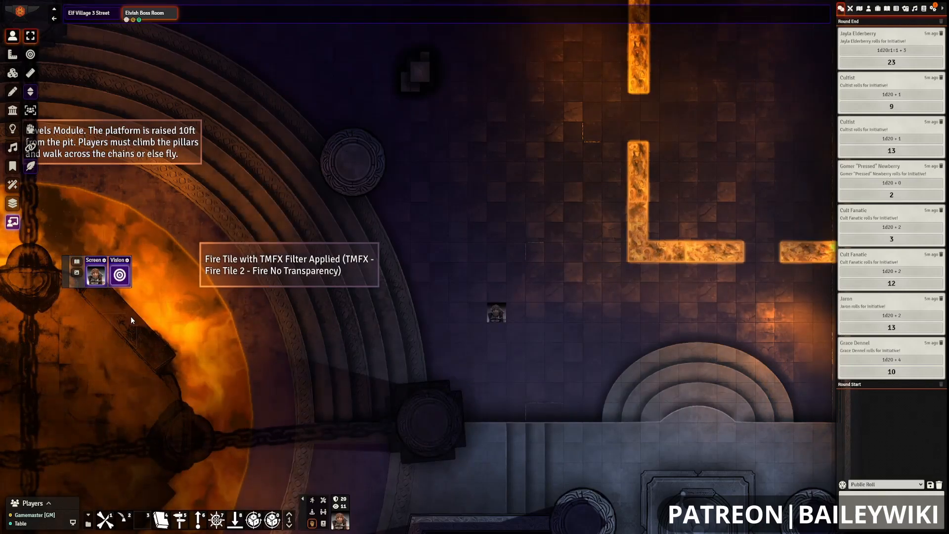